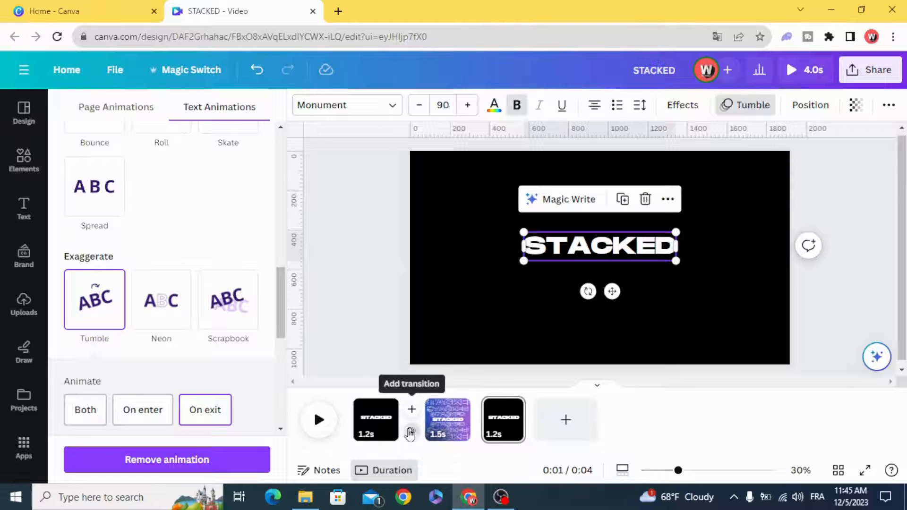
Step: Add a 0.5-second Match & Move transition between the first two pages
{"action": "left_click", "coordinate": [410, 420]}
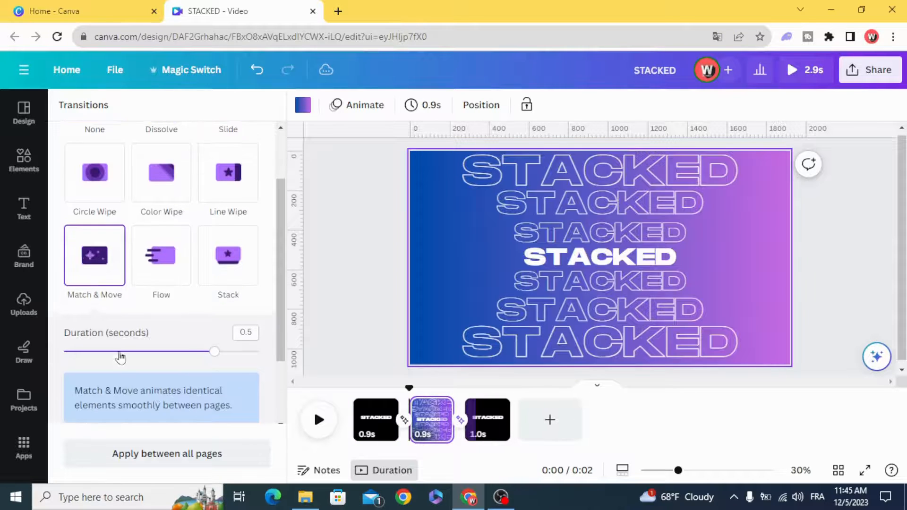